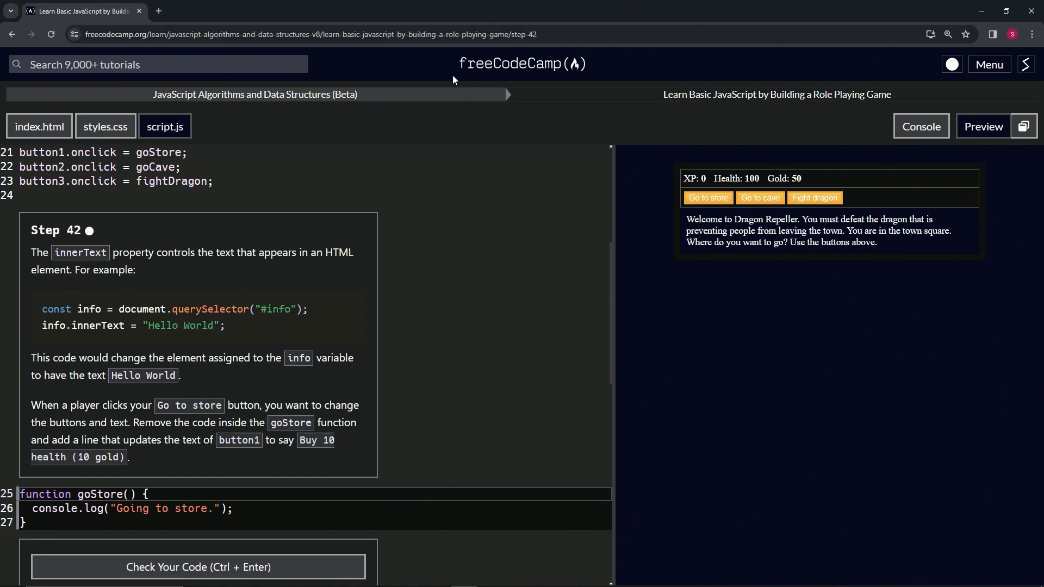
mouse_move(223, 105)
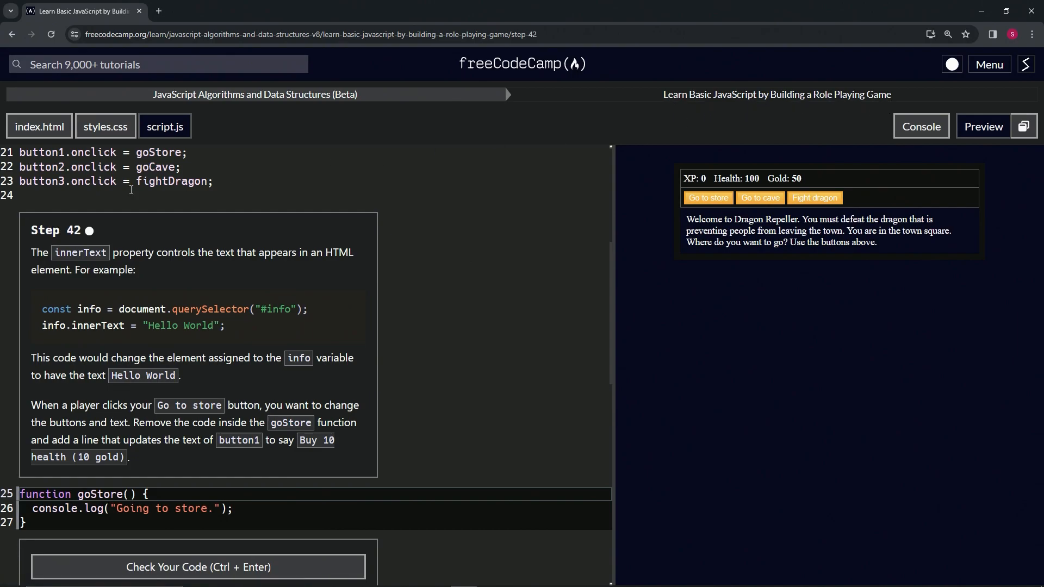
mouse_move(100, 251)
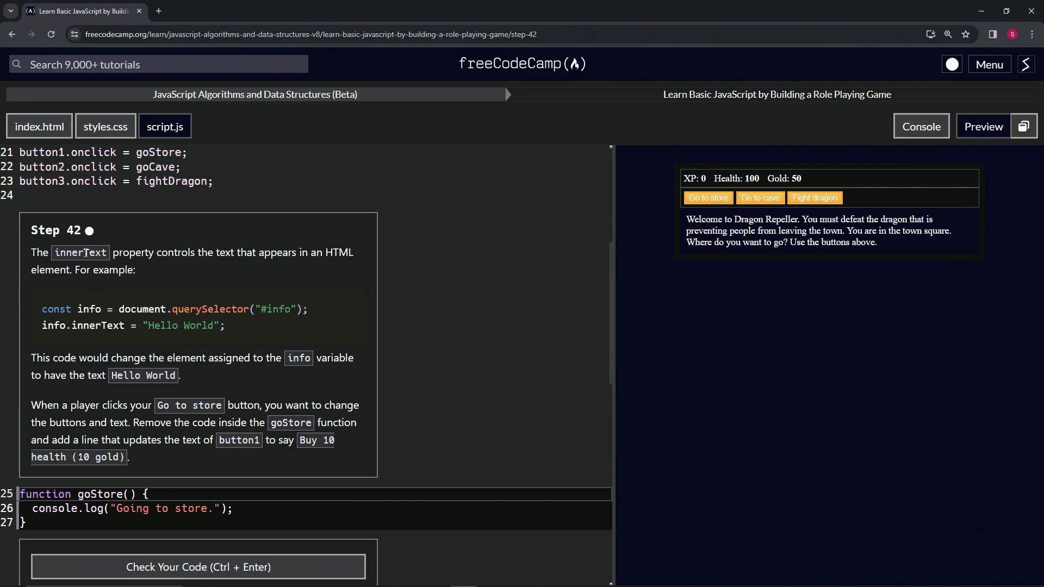
mouse_move(291, 268)
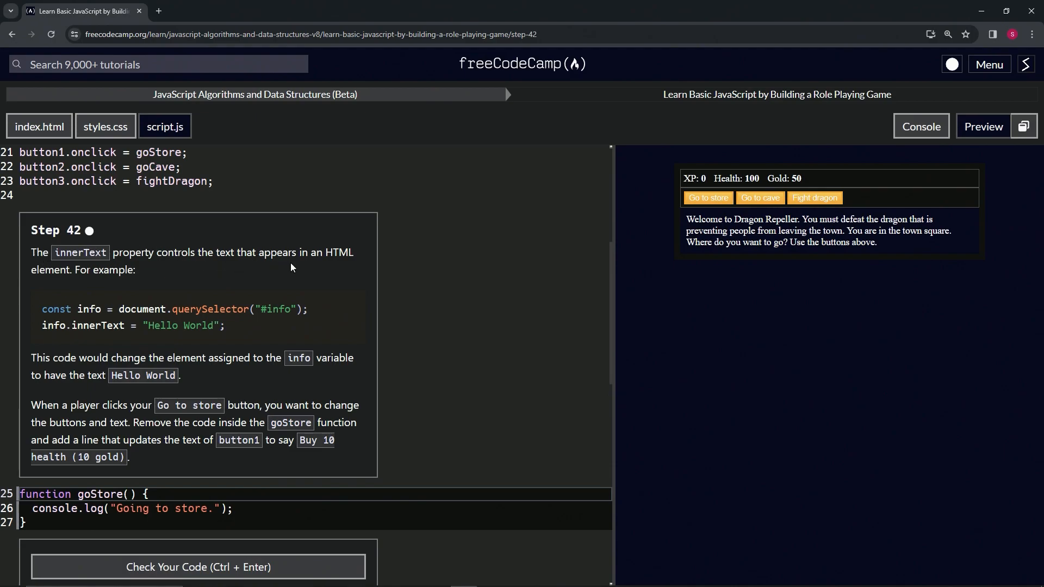
mouse_move(91, 289)
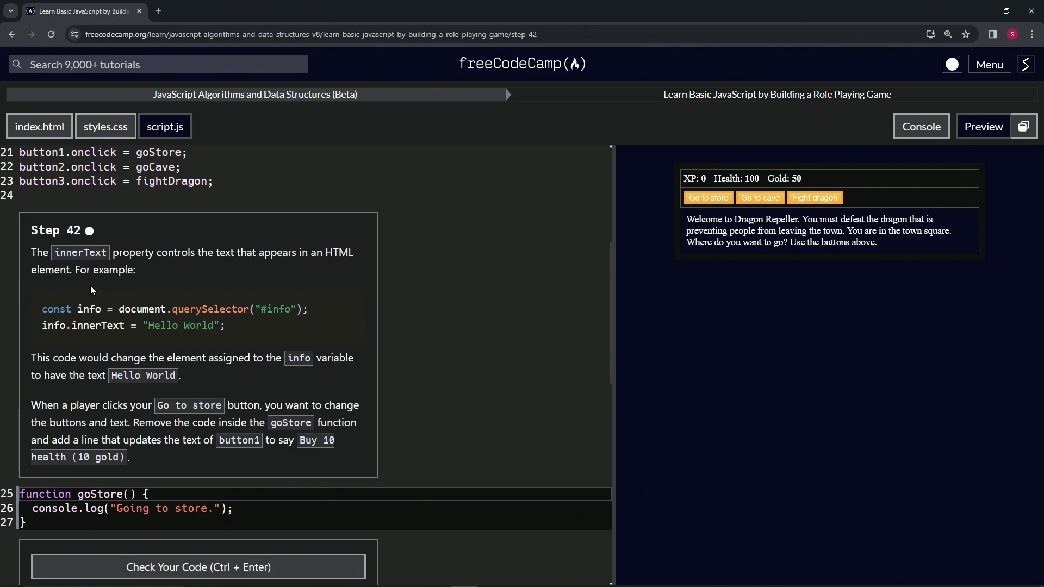
mouse_move(125, 307)
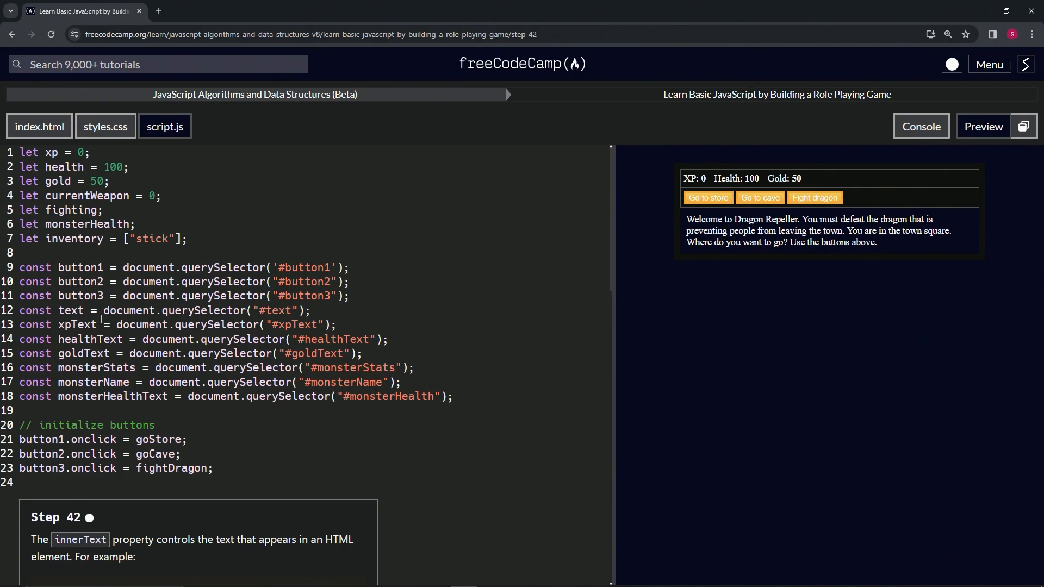
- Review the button markup in index.html and return to the script file
scroll(down, 3)
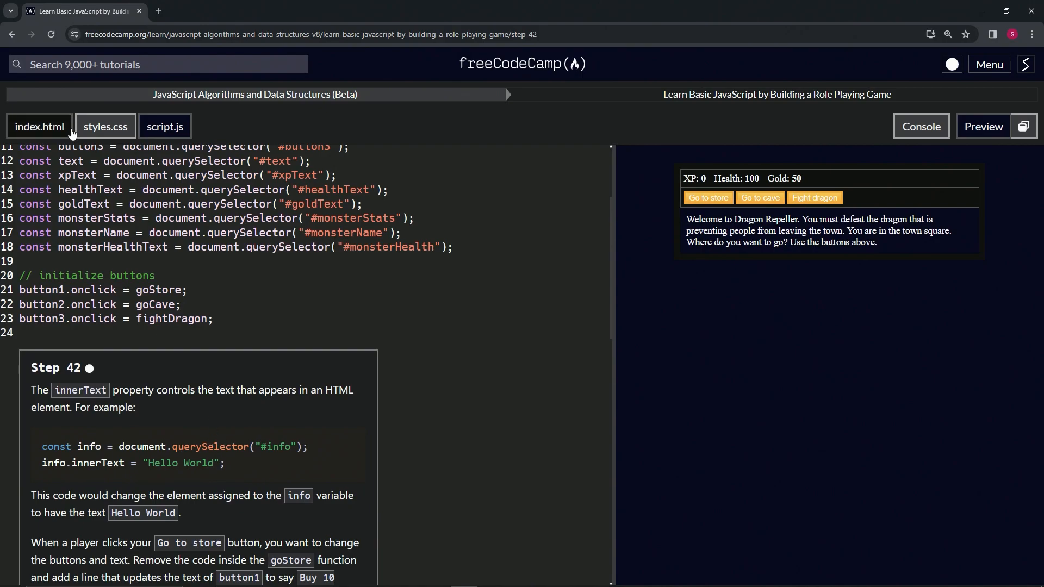
click(40, 127)
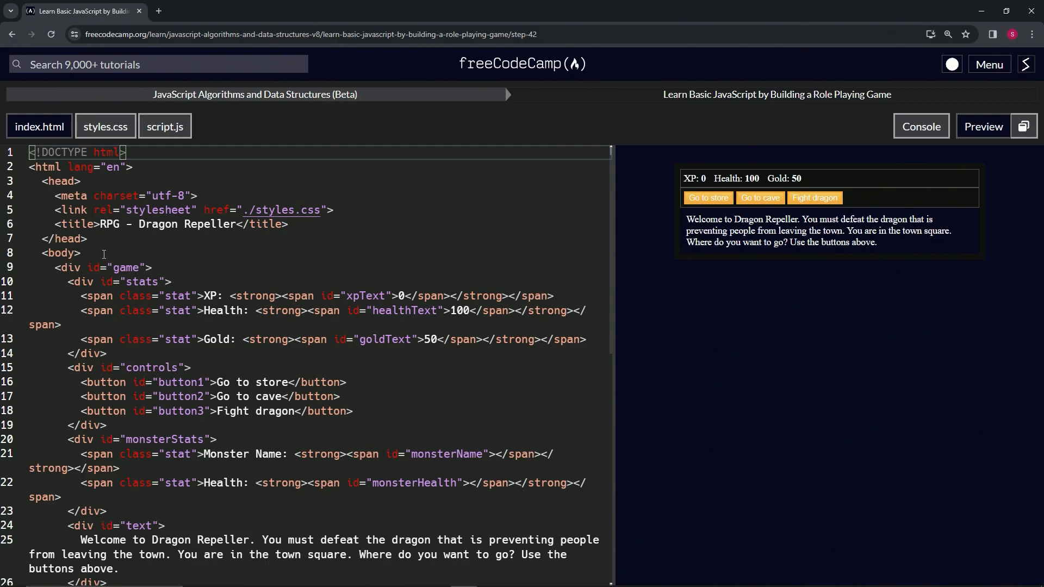
mouse_move(138, 443)
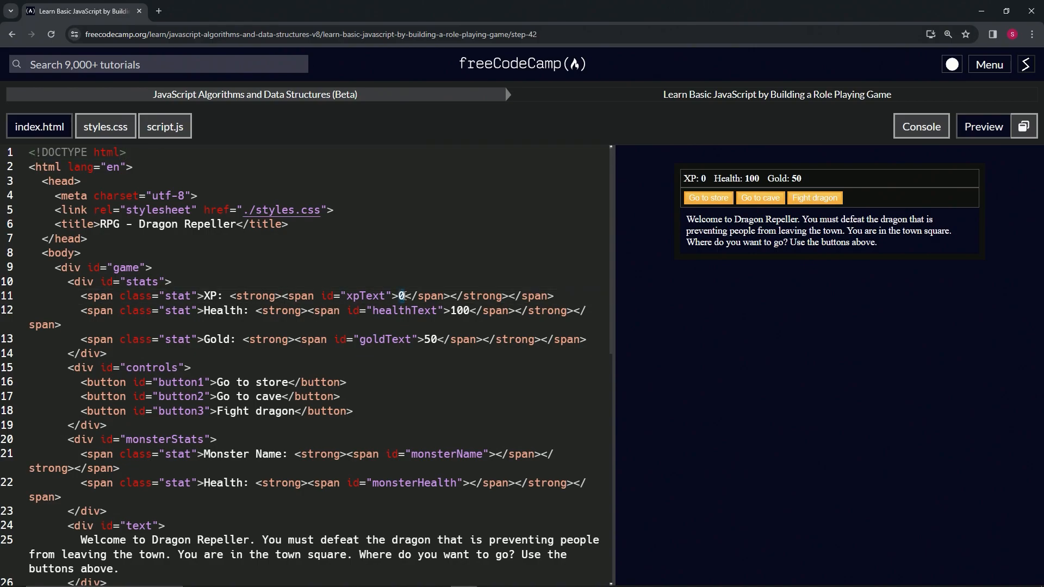
mouse_move(125, 105)
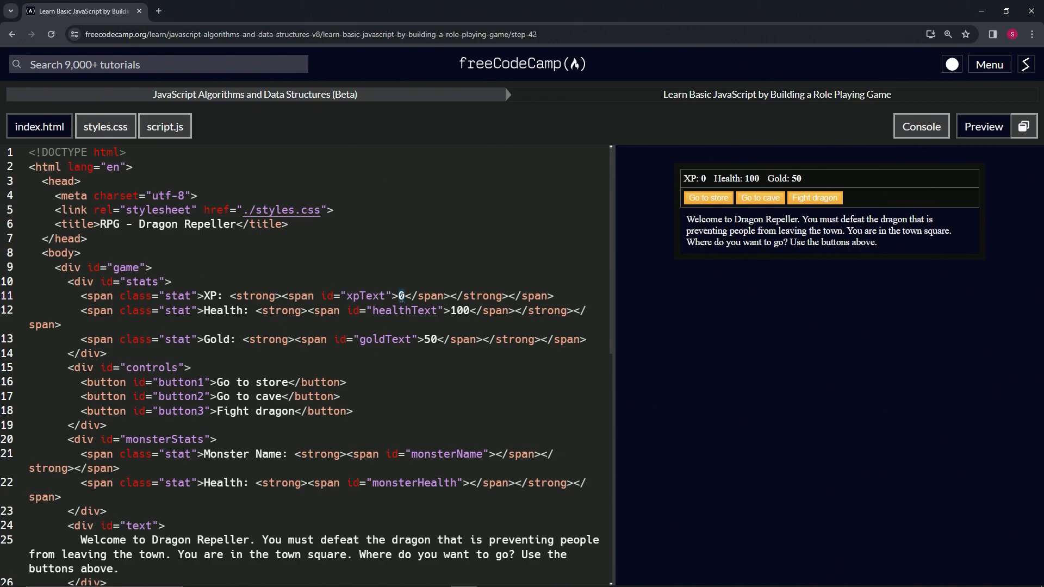
mouse_move(458, 230)
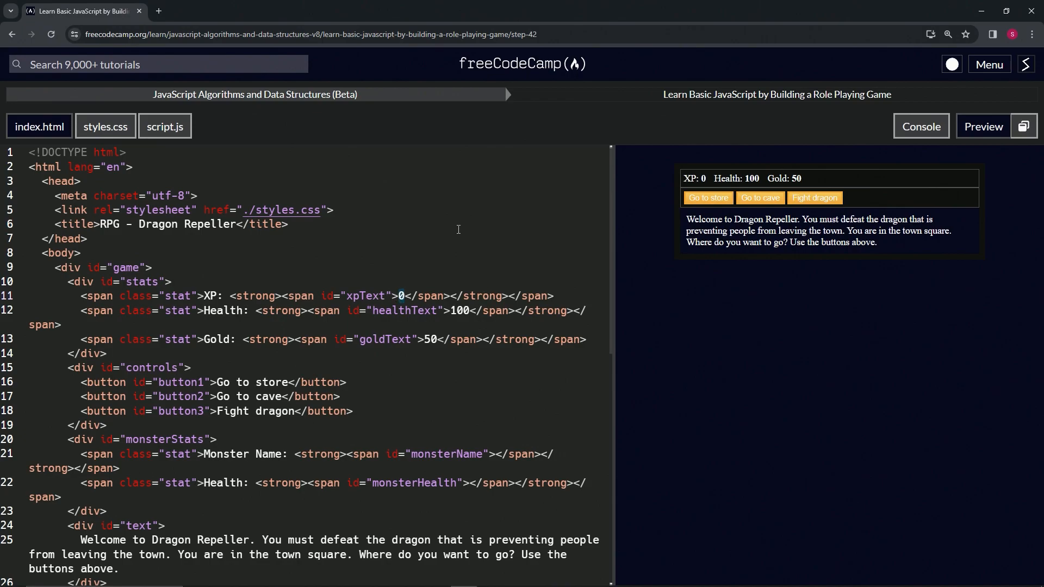
click(165, 126)
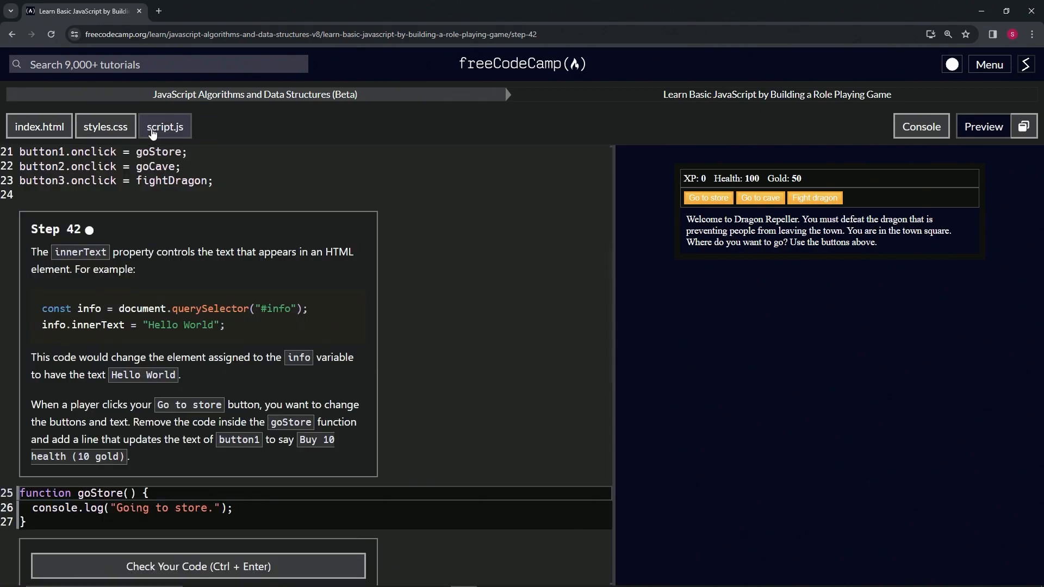
click(165, 126)
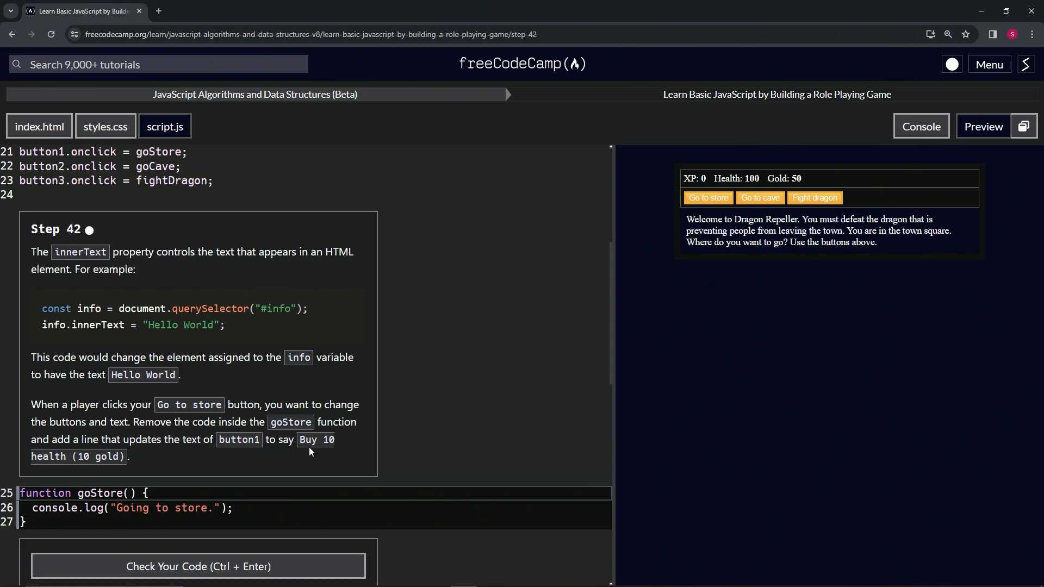
mouse_move(140, 460)
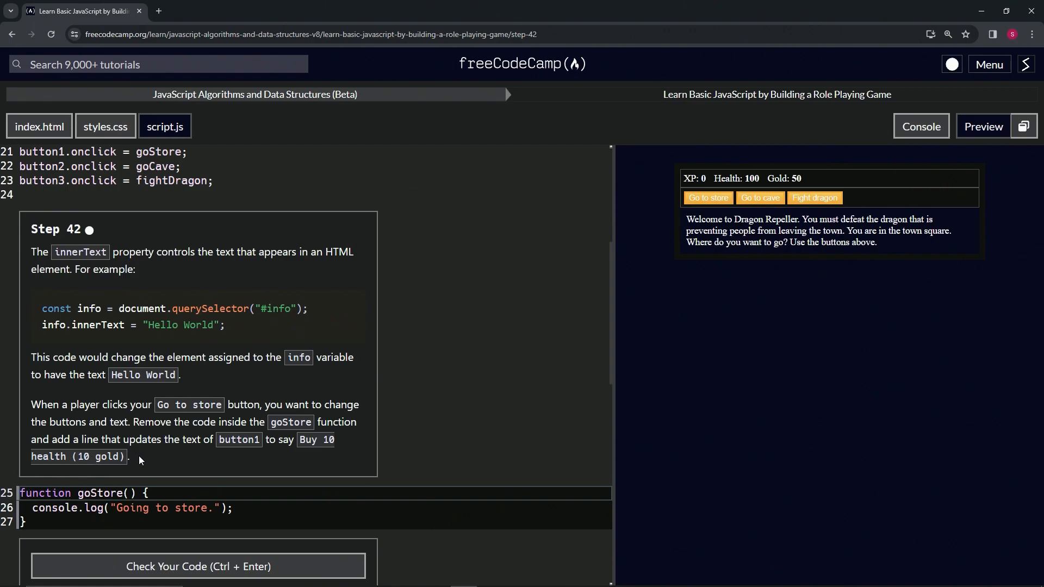
mouse_move(363, 279)
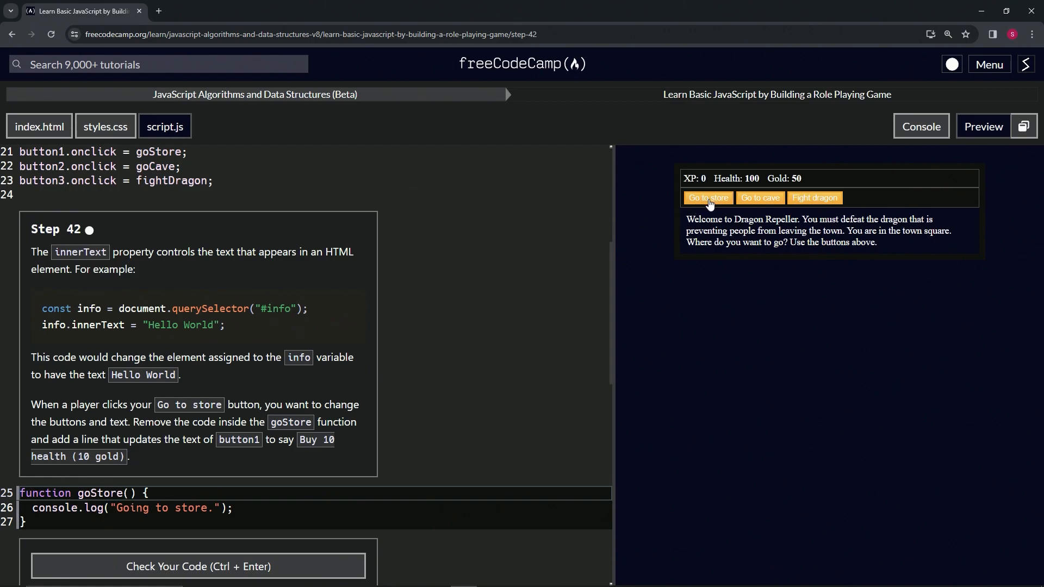
mouse_move(224, 434)
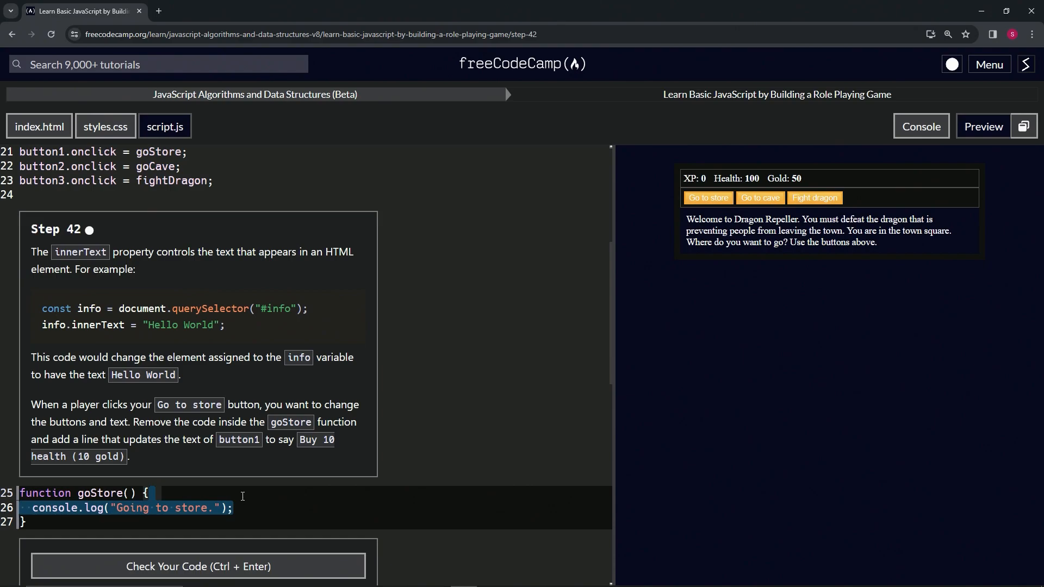
- Replace goStore's console.log with button1.innerText = "Buy 10 health (10 gold)"
key(Delete)
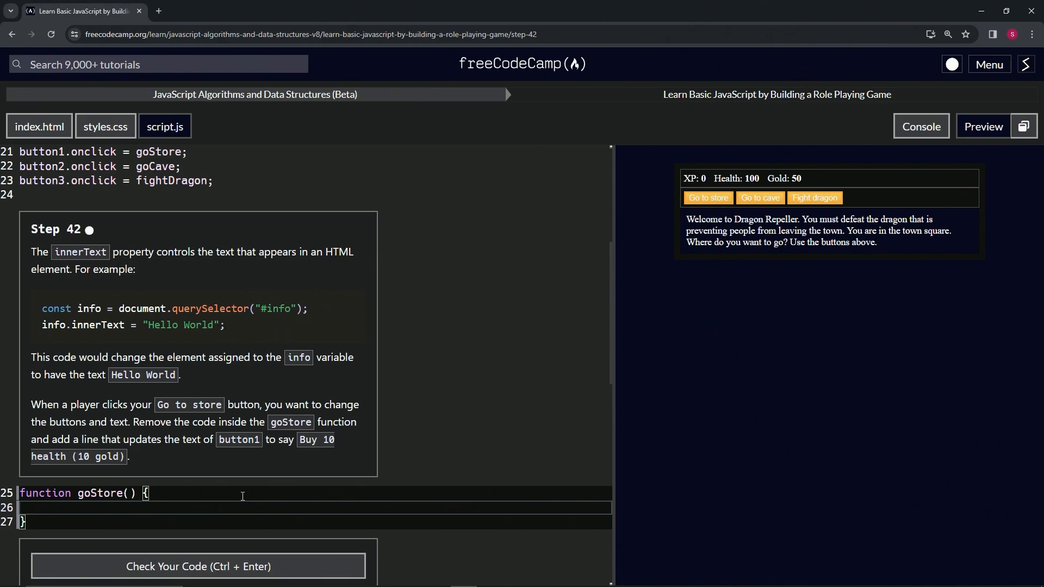
text(button1.)
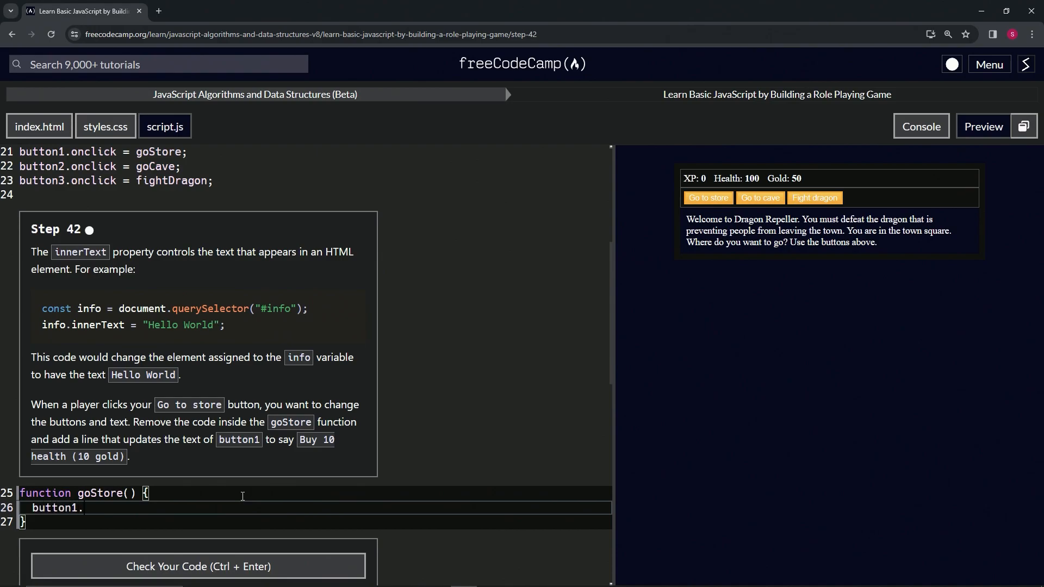
text(innerText =)
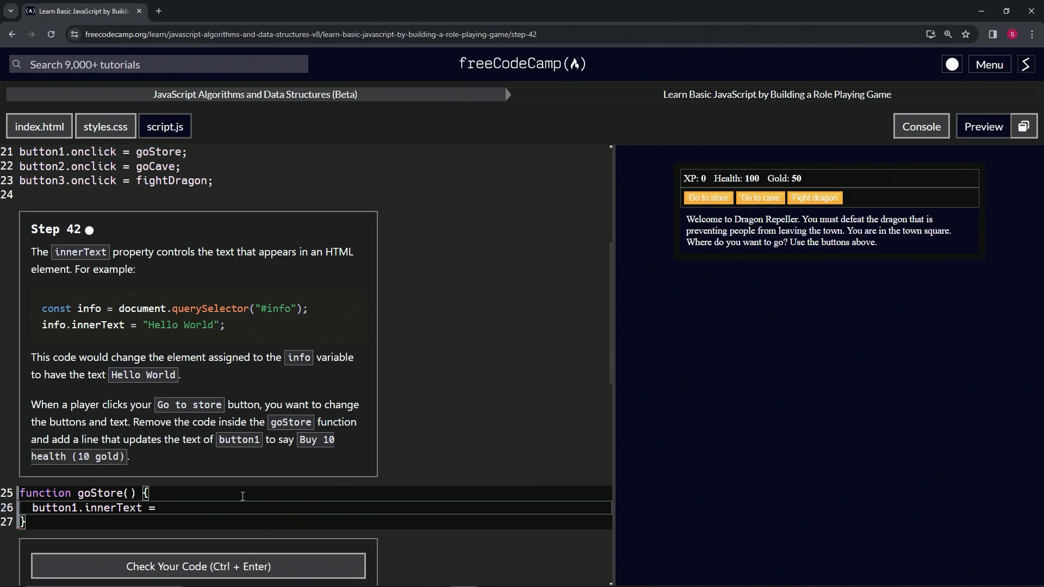
text("")
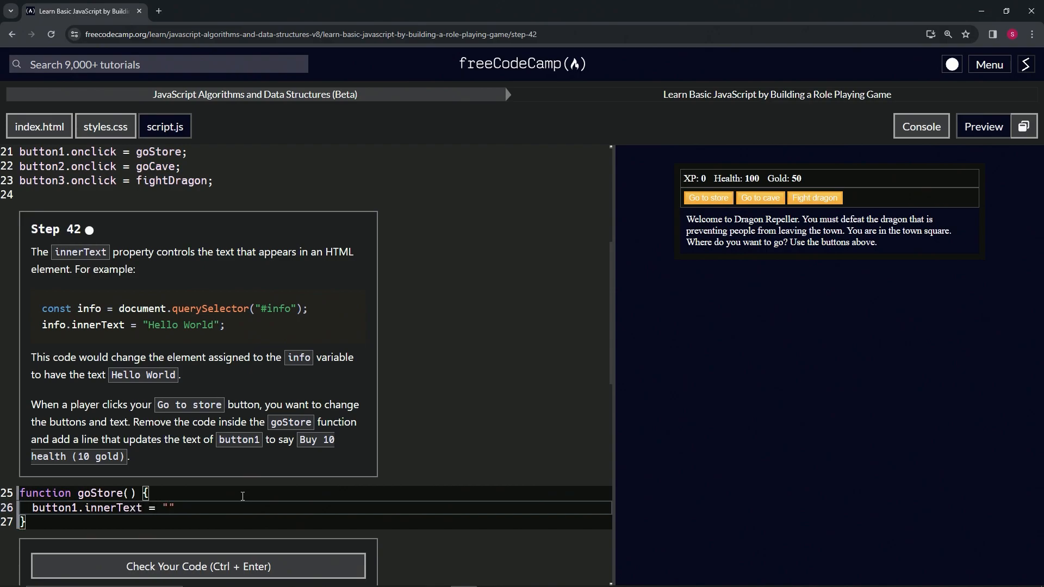
text(Buy)
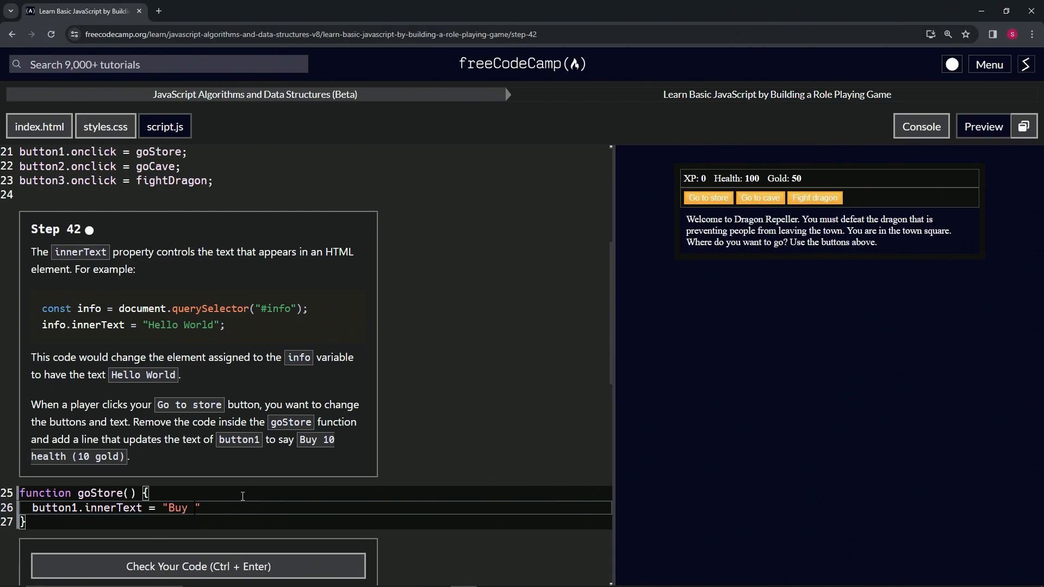
text(10)
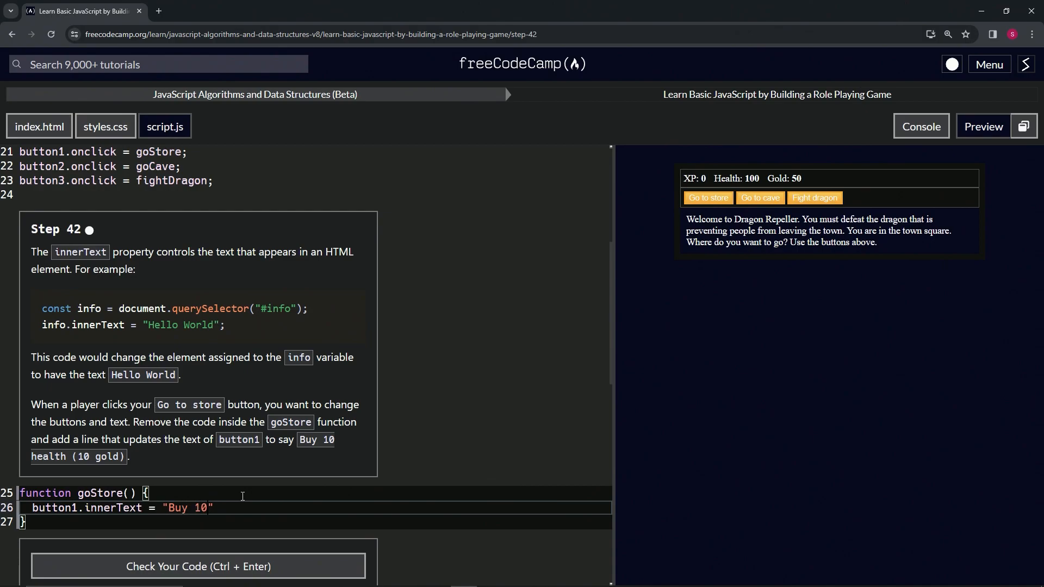
text(heat)
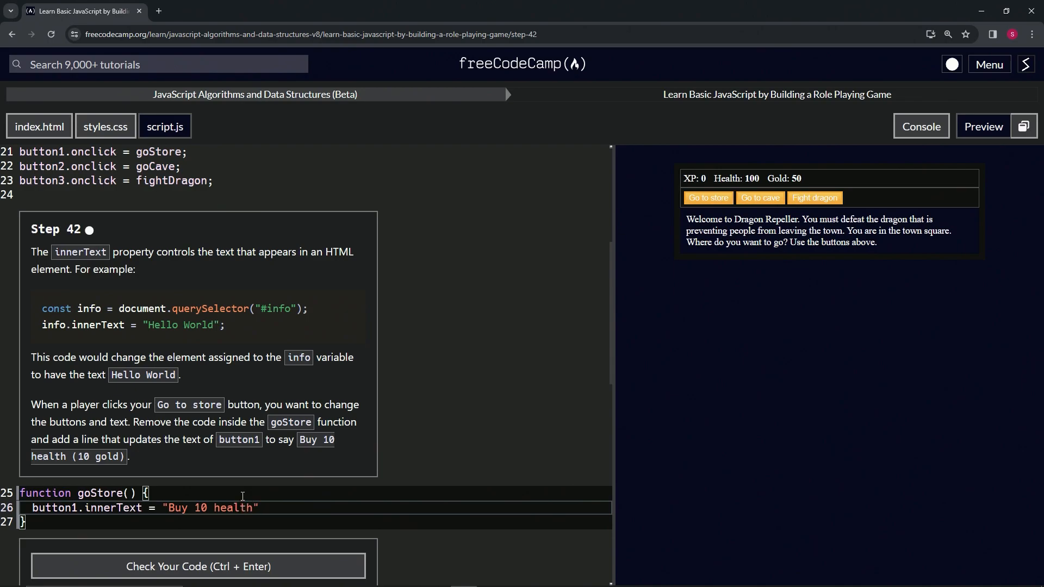
text(()
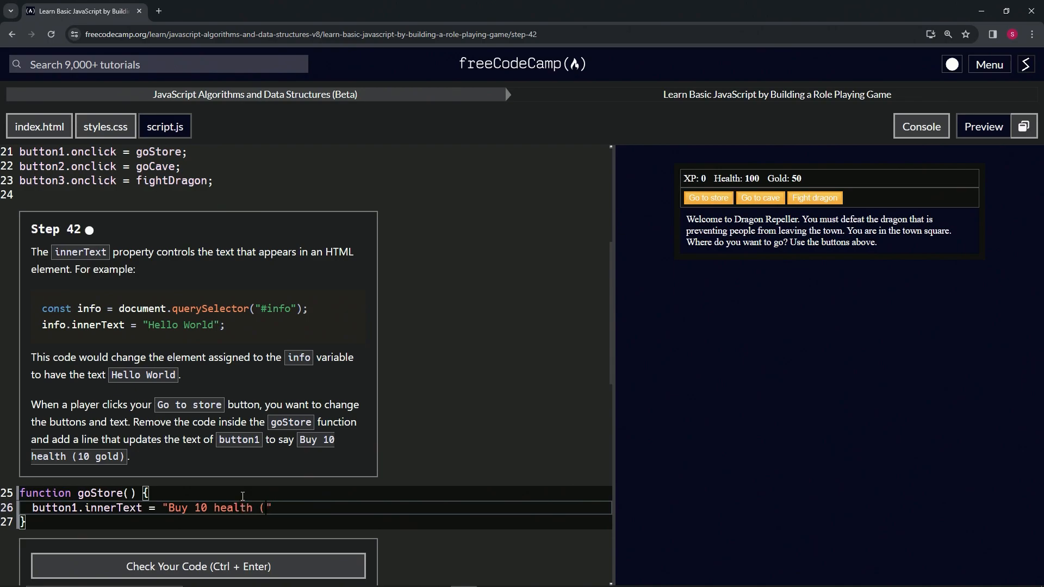
text(10)
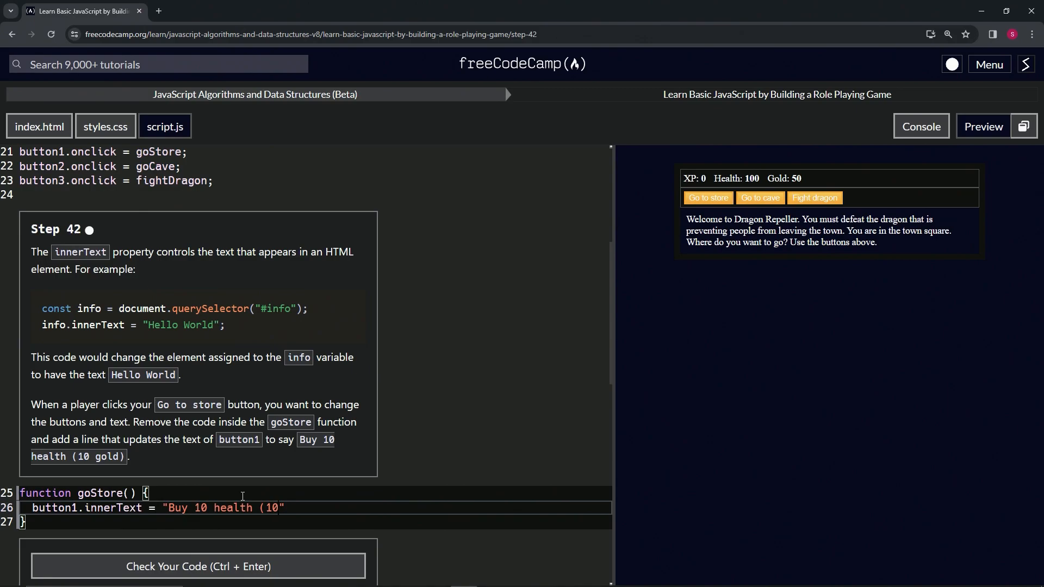
text(gold)")
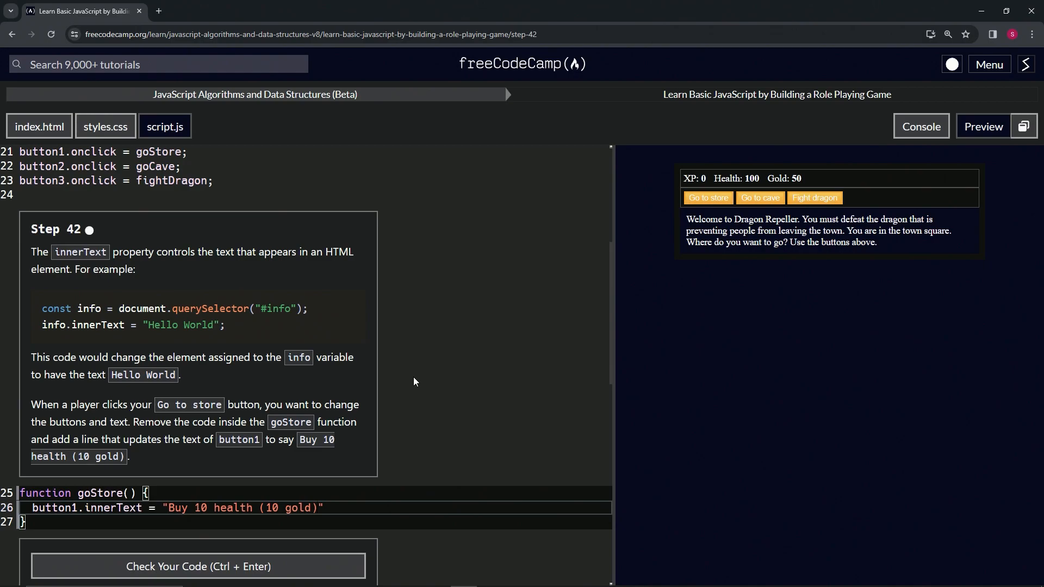
mouse_move(720, 204)
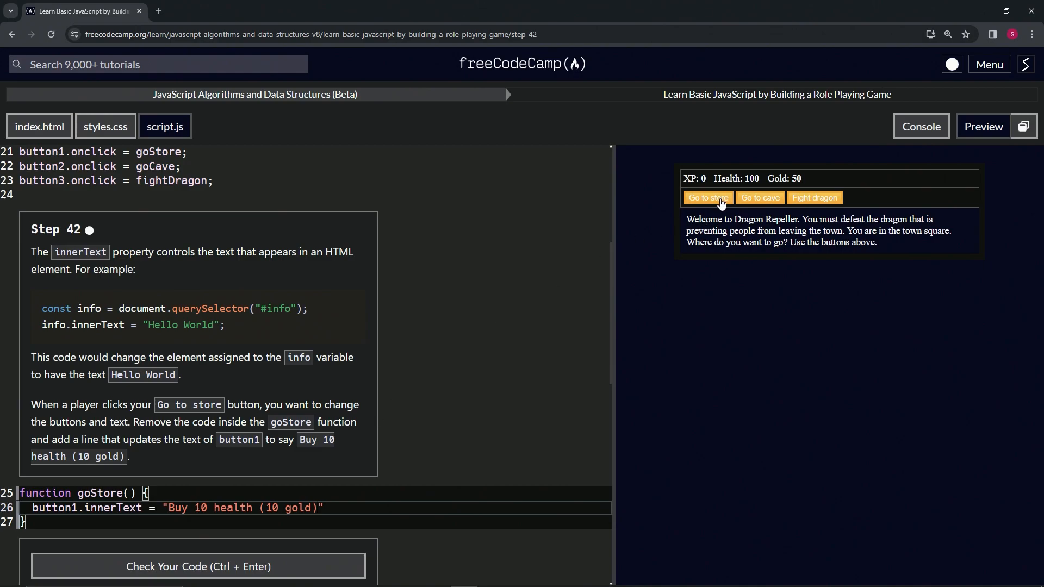
- Test the Go to store button, pass the Step 42 check and submit to reach Step 43
click(707, 198)
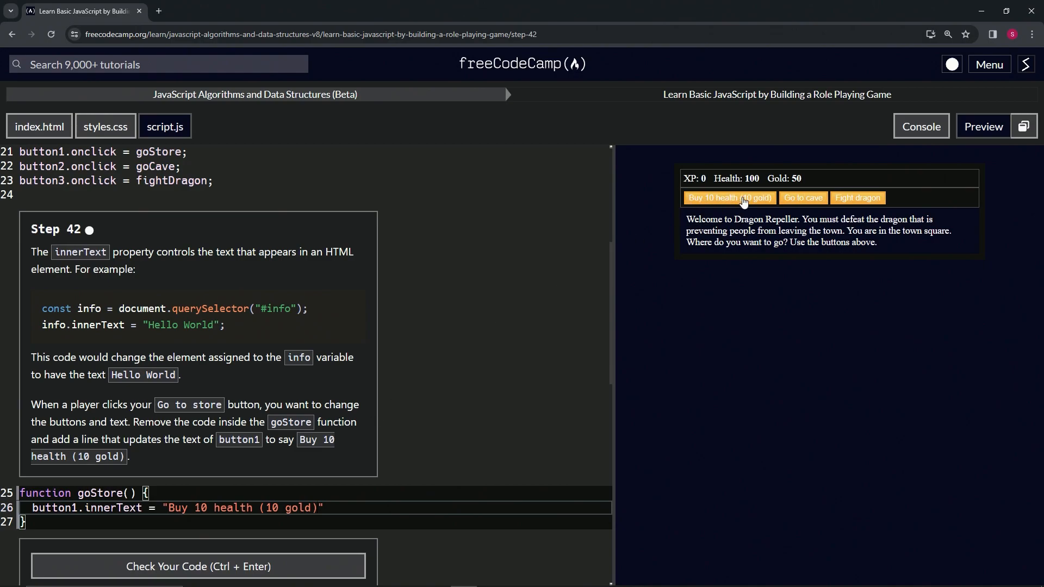
scroll(down, 3)
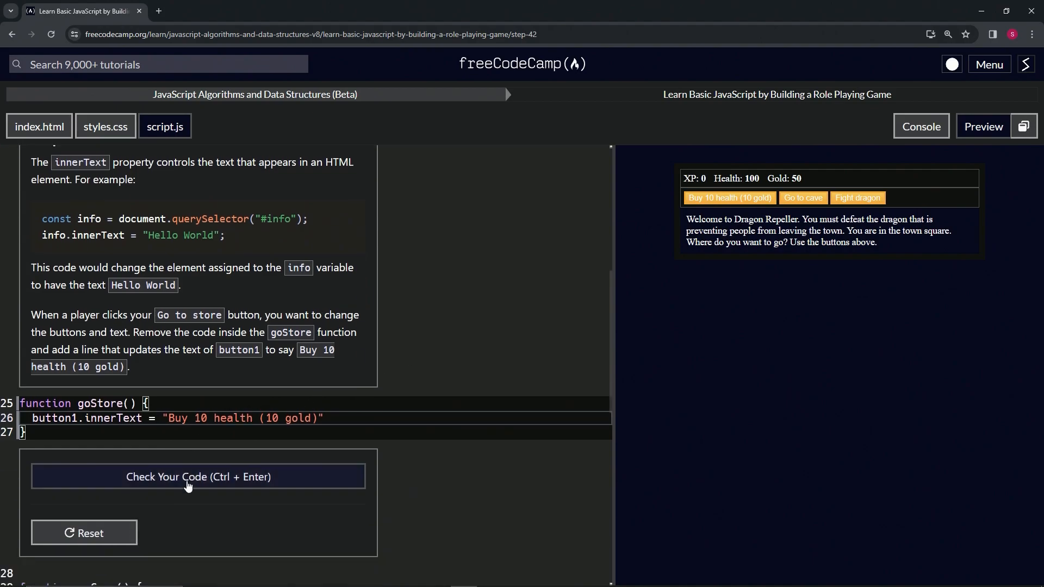
click(198, 476)
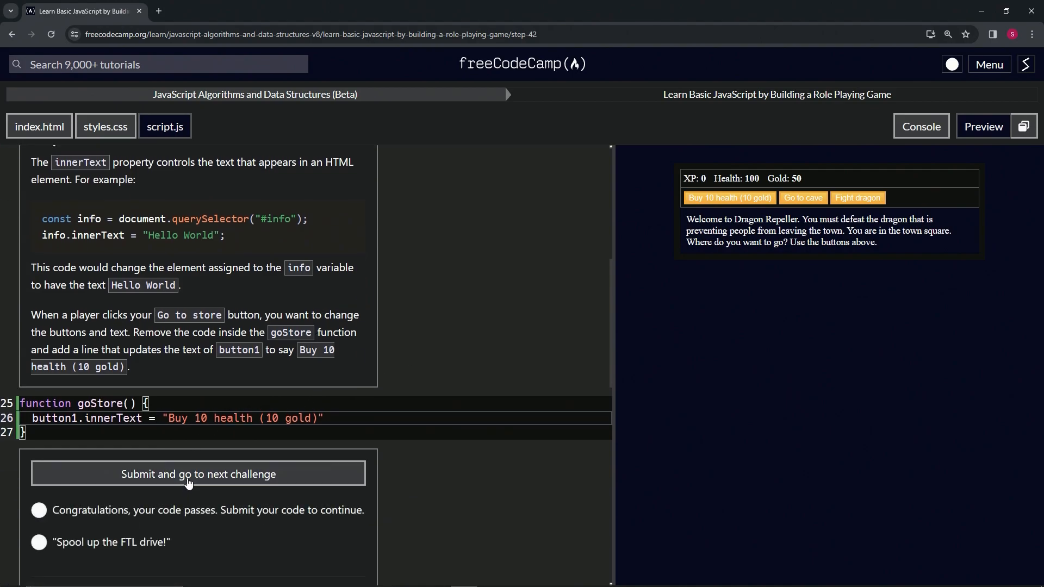
click(198, 474)
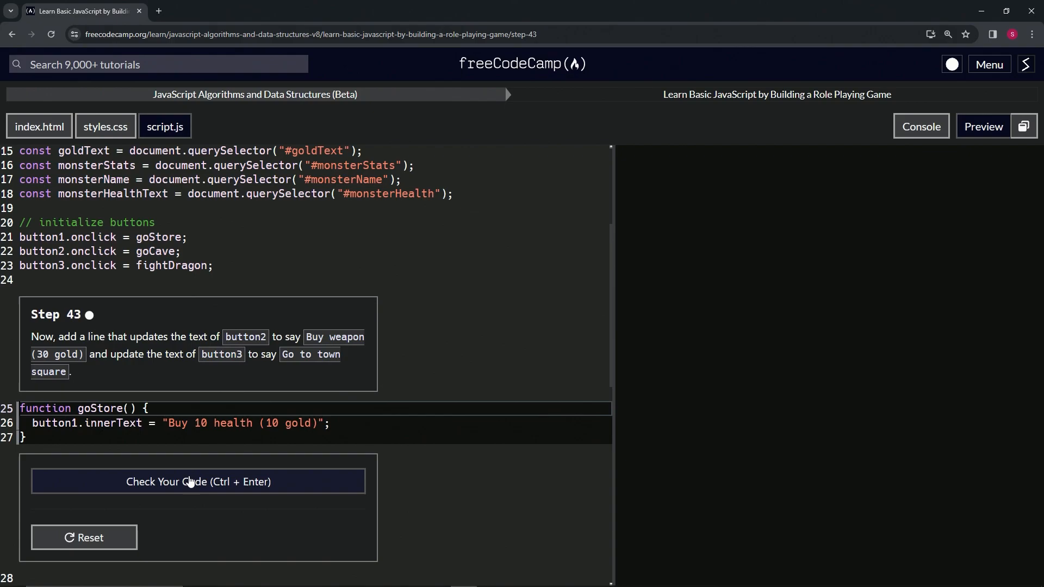